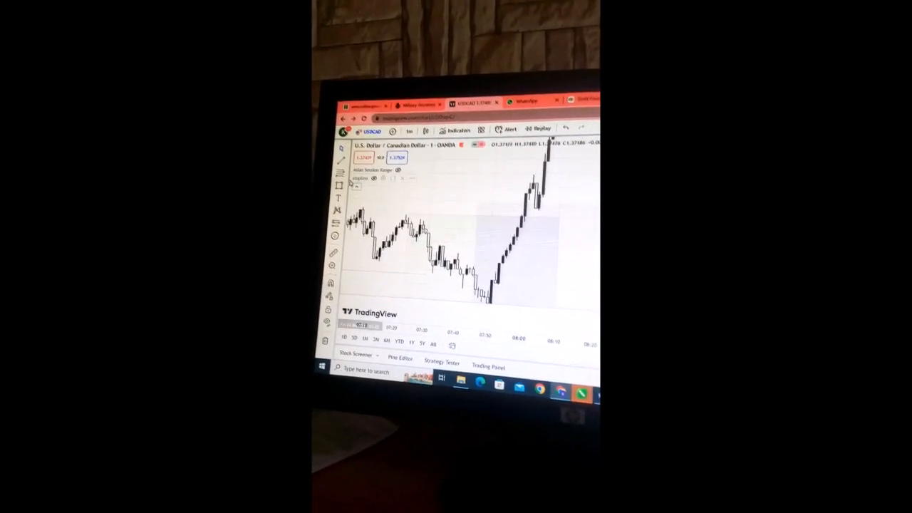
Box the USDCAD one-minute trade zone with a shaded rectangle
click(343, 158)
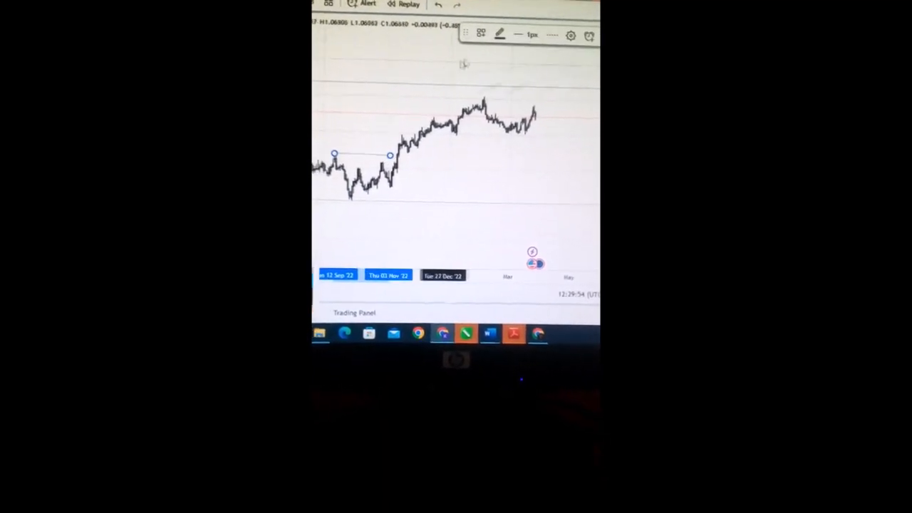
Apply the saved 'choch' drawing template to the EURUSD level line
click(484, 36)
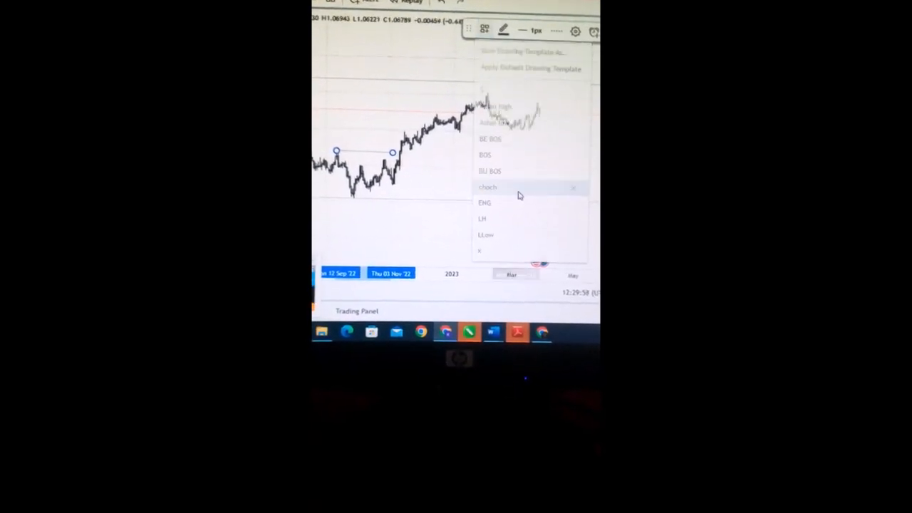
click(488, 187)
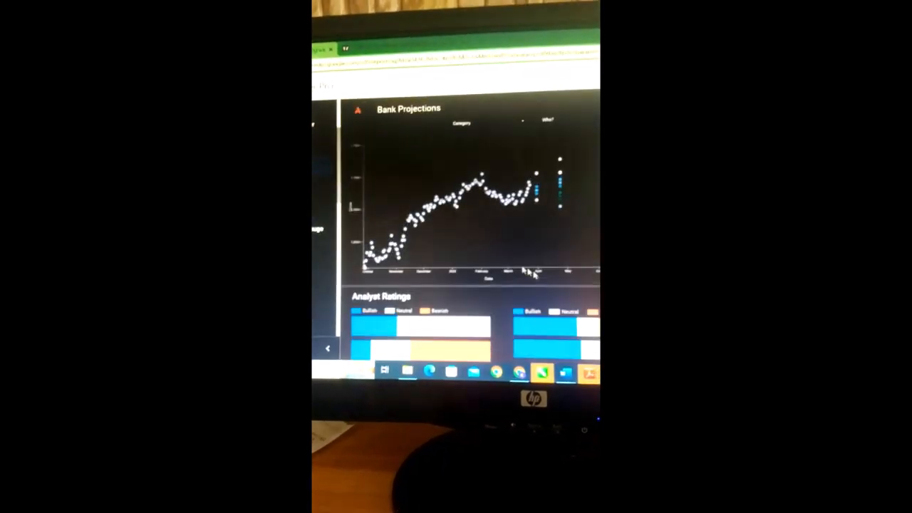
Scroll the Bank Signals page down past Bank Projections to Analyst and Bank Ratings
scroll(down, 3)
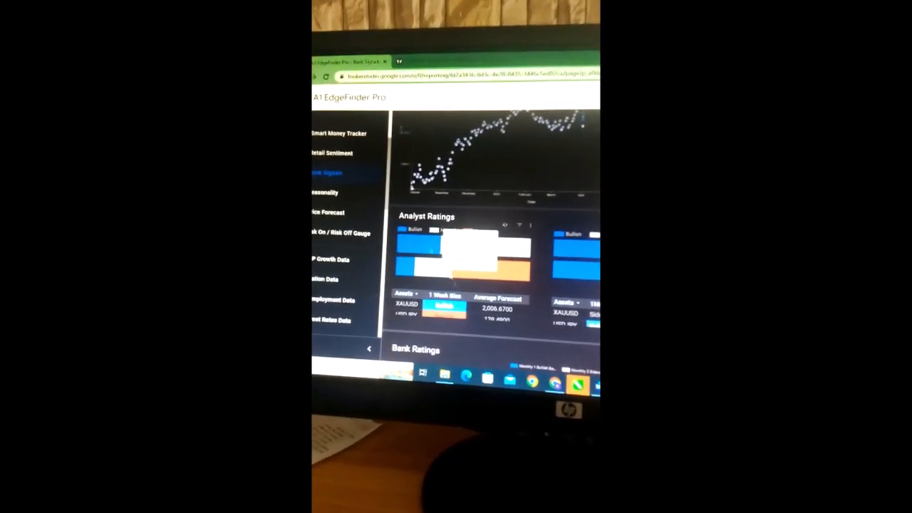
scroll(down, 3)
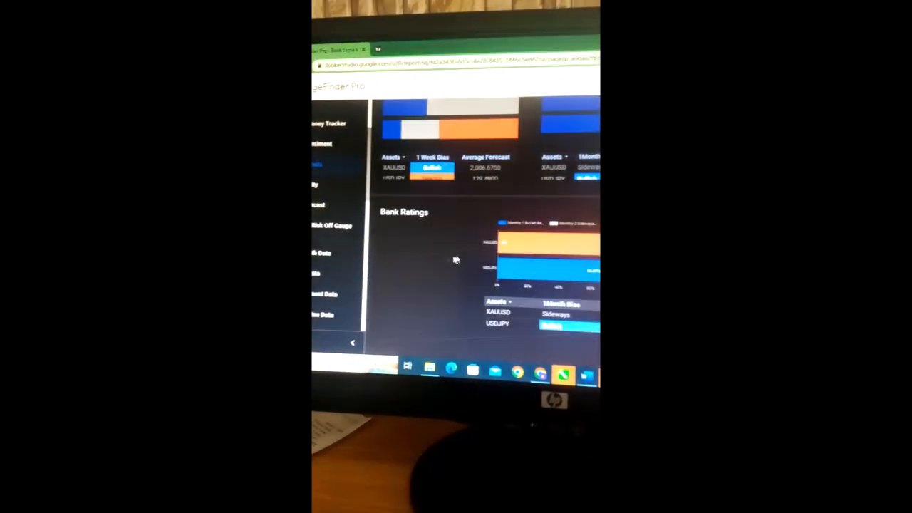